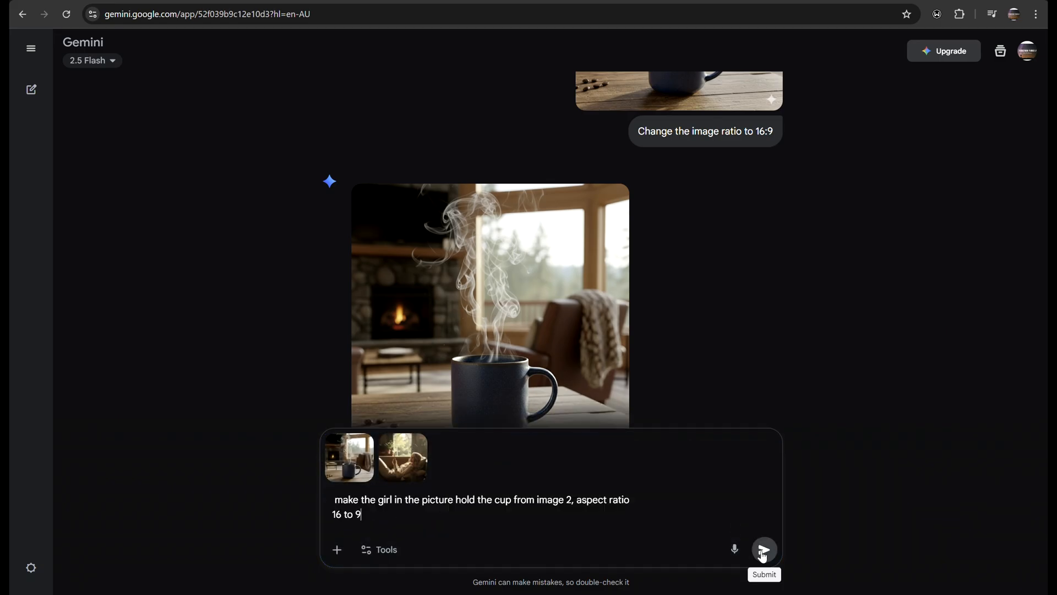
Step: Generate the woman holding the steaming mug from the second reference image and review it full size
{"action": "left_click", "coordinate": [765, 548]}
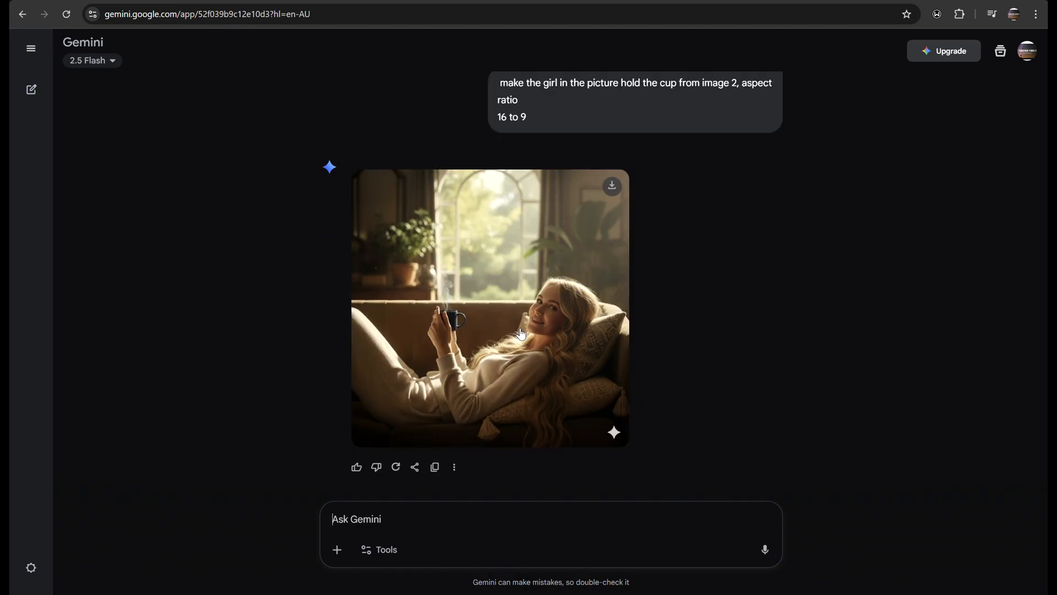
{"action": "left_click", "coordinate": [490, 308]}
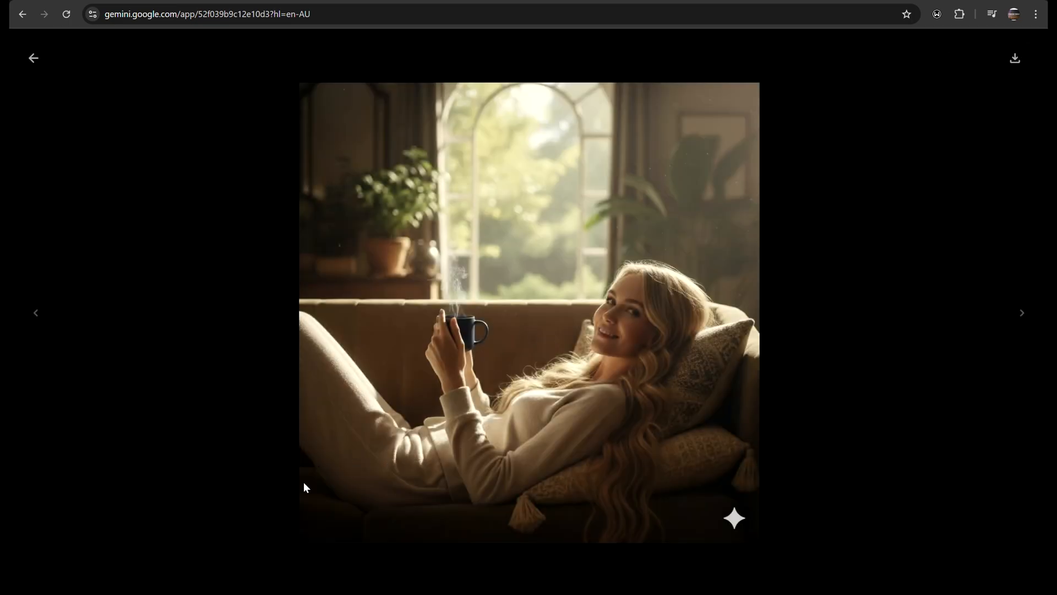
{"action": "left_click", "coordinate": [33, 58]}
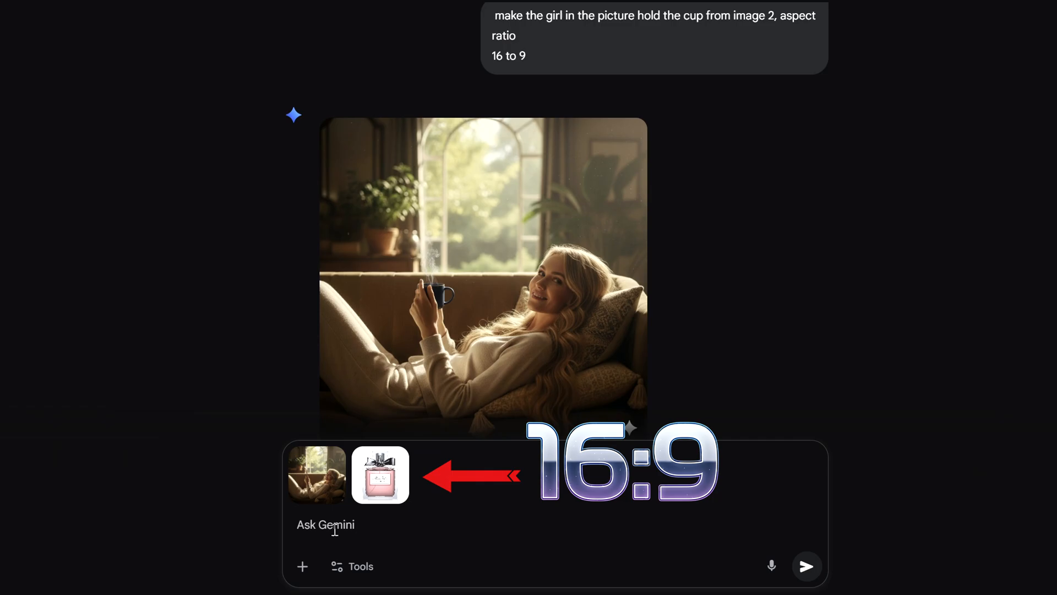
Step: Generate her holding the perfume from image 2 at a 16:9 aspect ratio and inspect the result
{"action": "type", "text": "Make the girl in the picture hold the perfume from image 2, aspect ratio 16:9"}
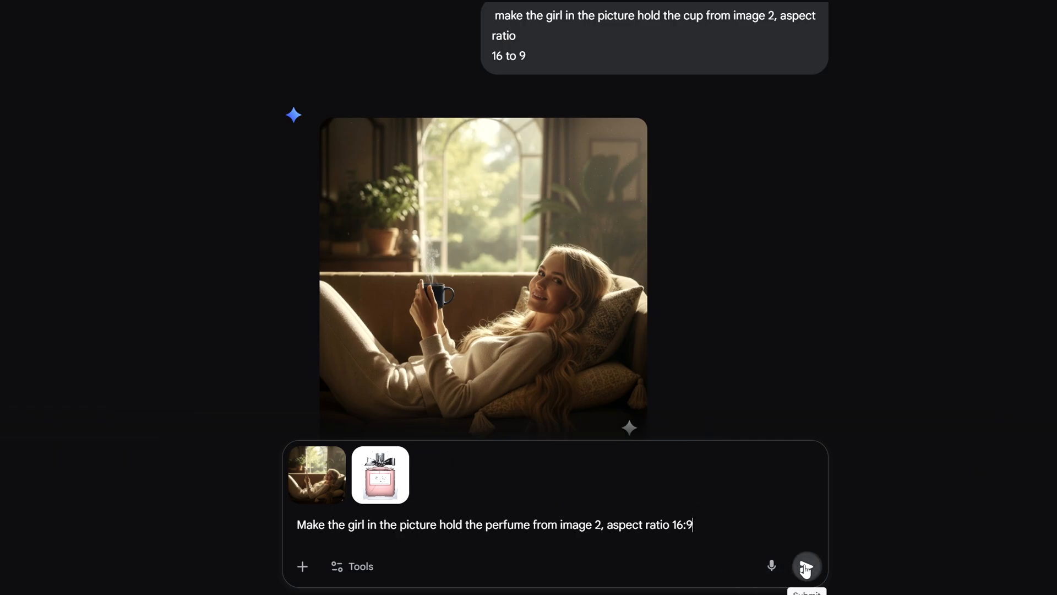
{"action": "left_click", "coordinate": [806, 566]}
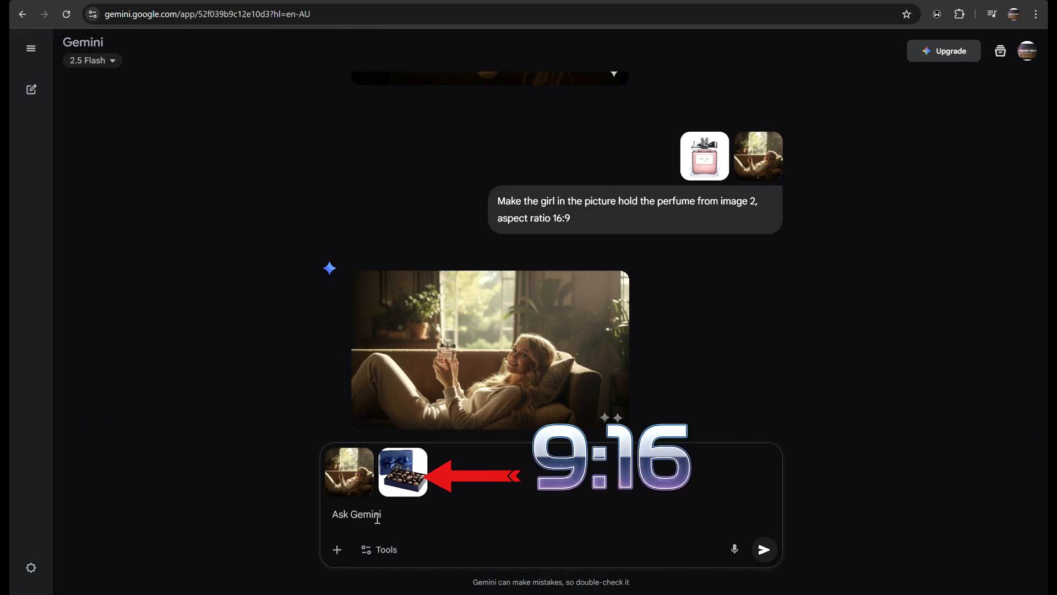
{"action": "left_click", "coordinate": [490, 349]}
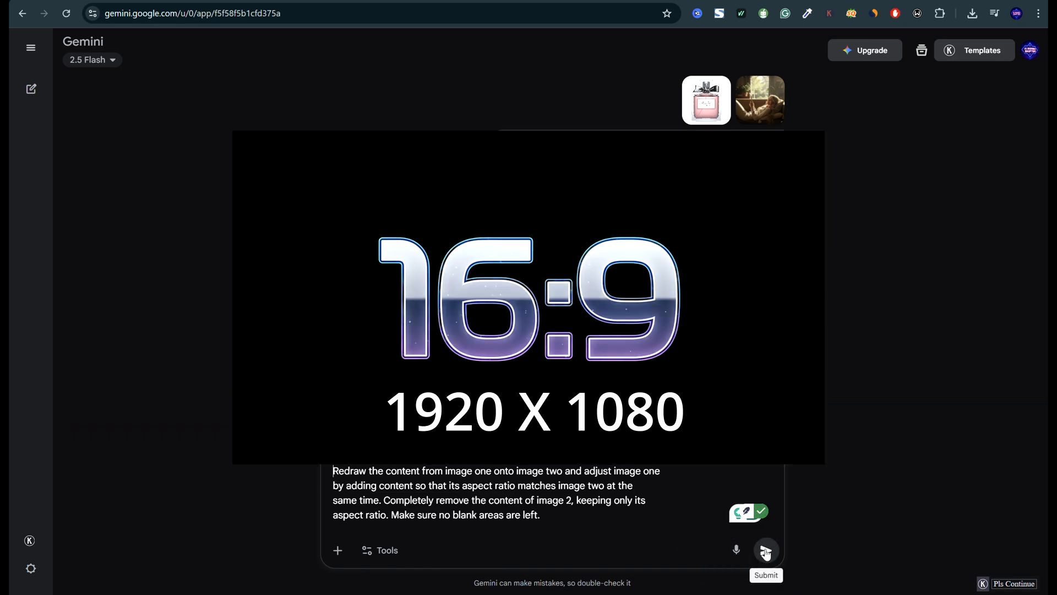
Step: Redraw the cup scene to match the wide ratio, extending the frame, and review it full size
{"action": "left_click", "coordinate": [766, 549]}
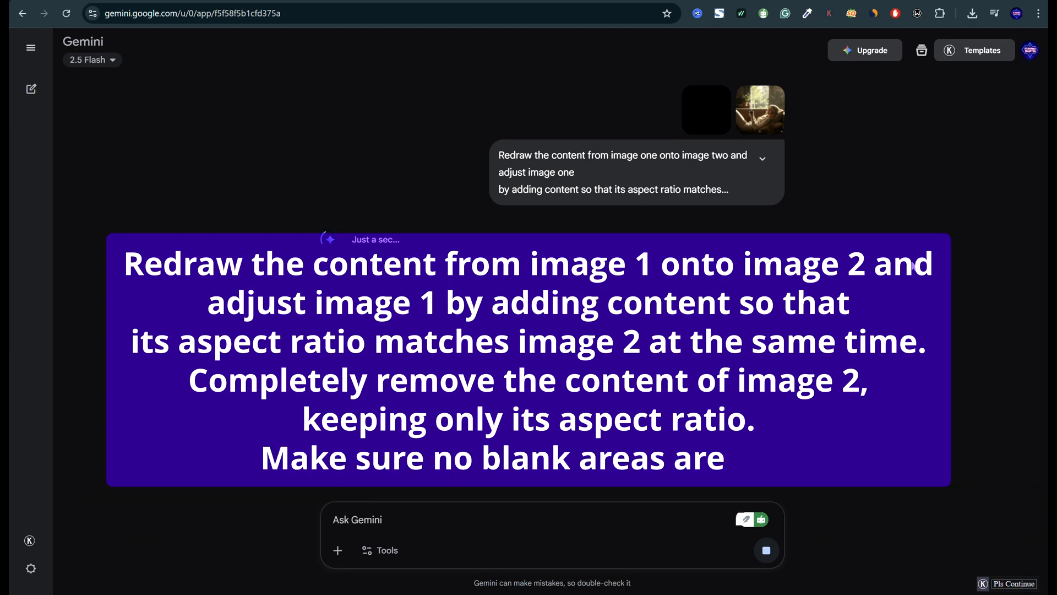
{"action": "left_click", "coordinate": [759, 110]}
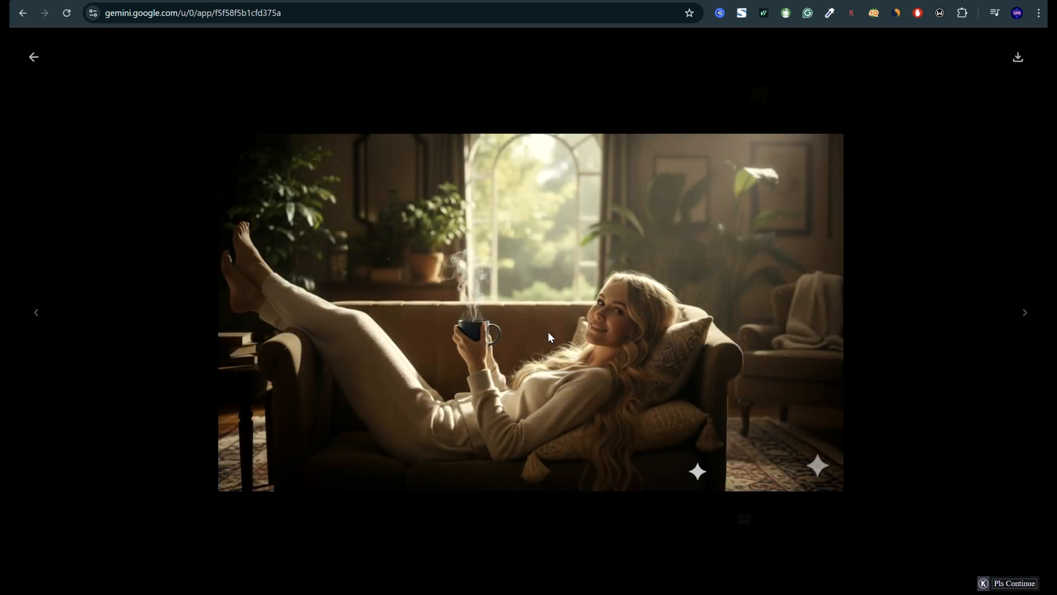
{"action": "mouse_move", "coordinate": [825, 139]}
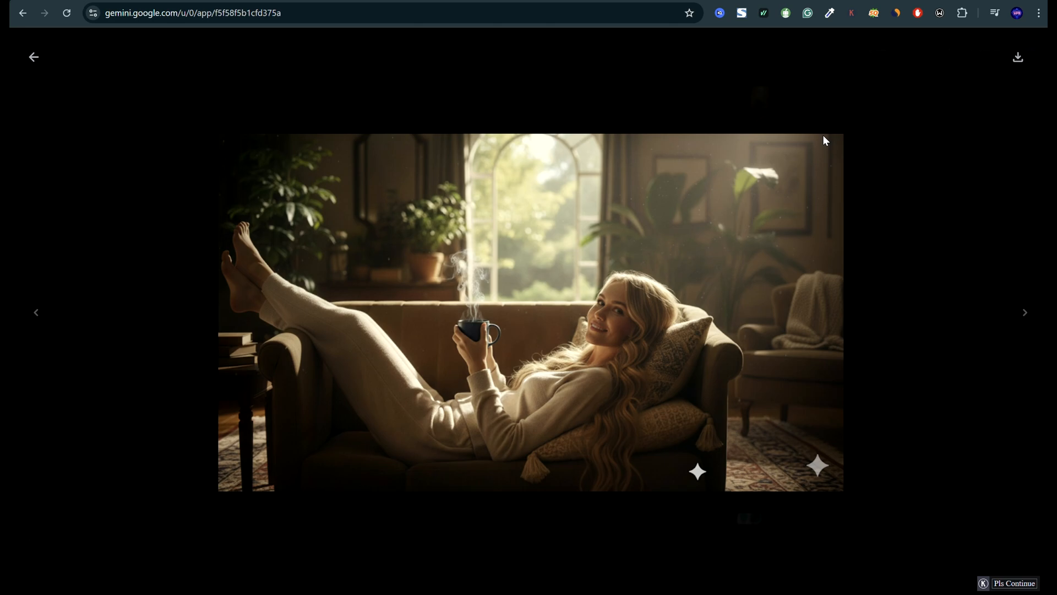
{"action": "left_click", "coordinate": [33, 56]}
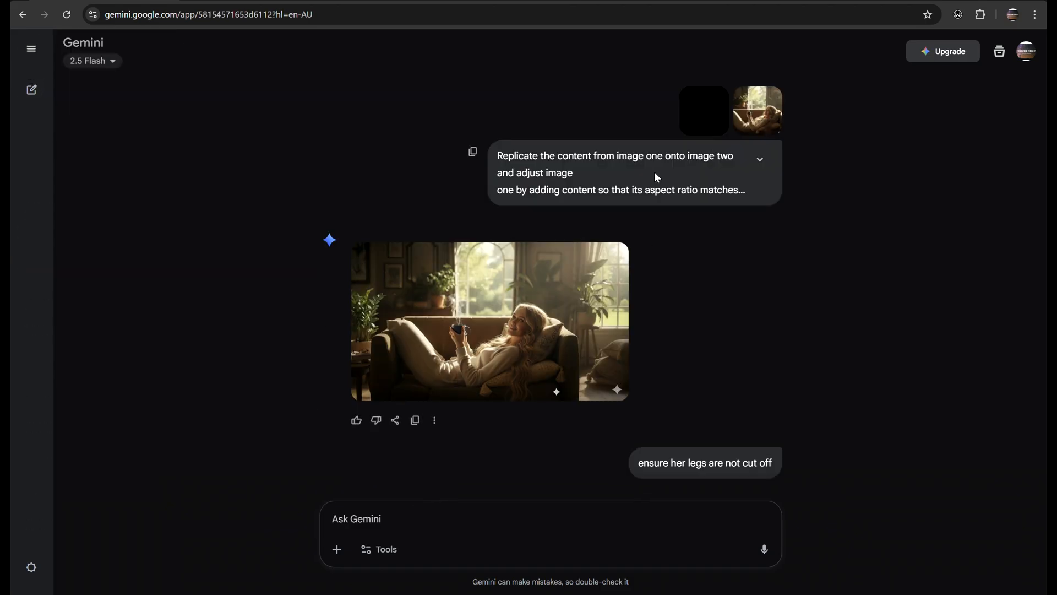
Step: Review the wide image and compare with the follow-up showing her full legs and feet in frame
{"action": "left_click", "coordinate": [488, 322]}
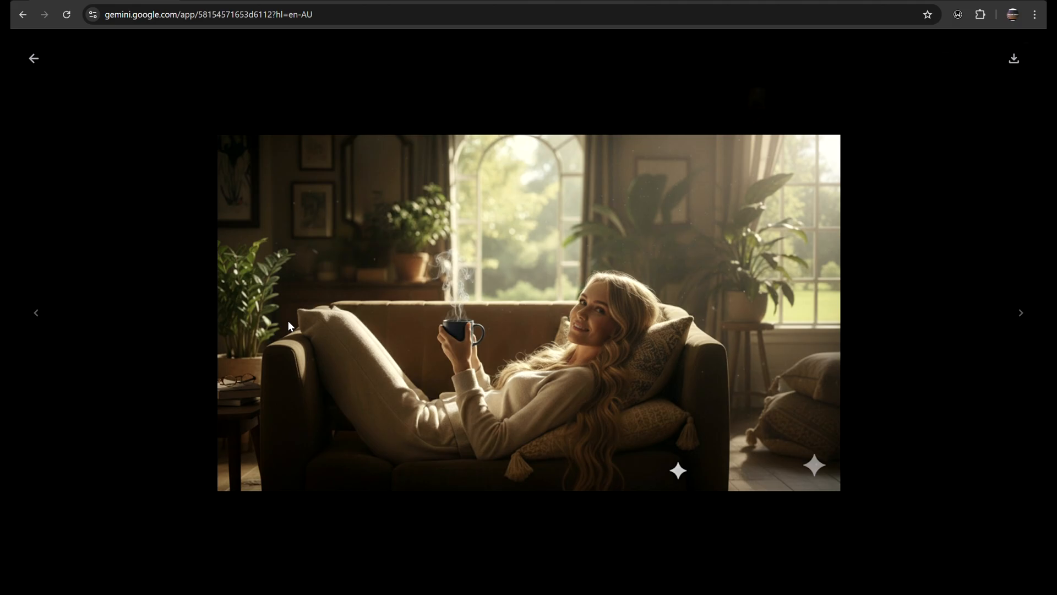
{"action": "left_click", "coordinate": [33, 58]}
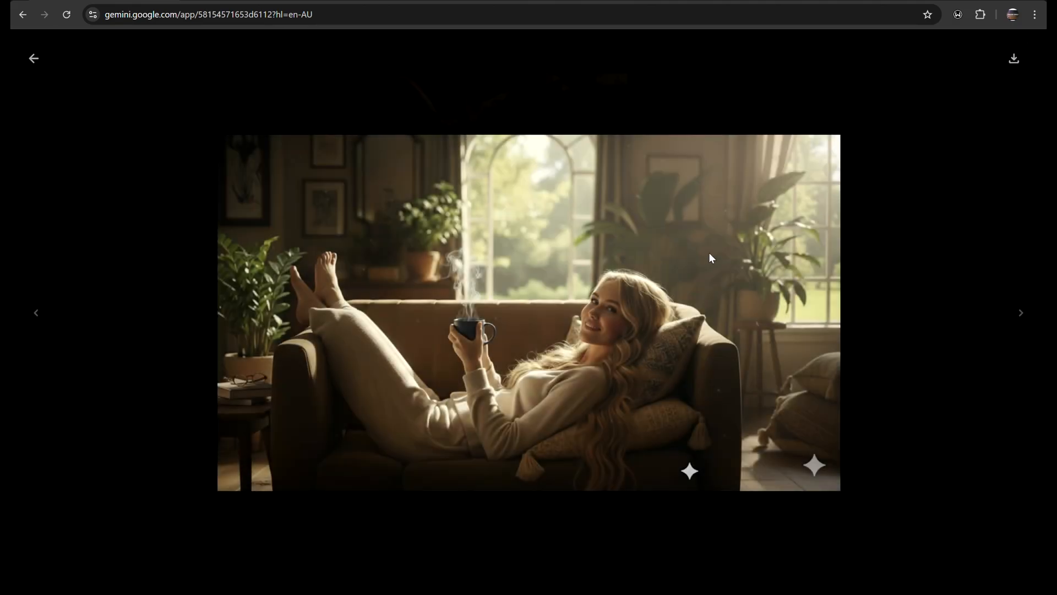
{"action": "left_click", "coordinate": [33, 58]}
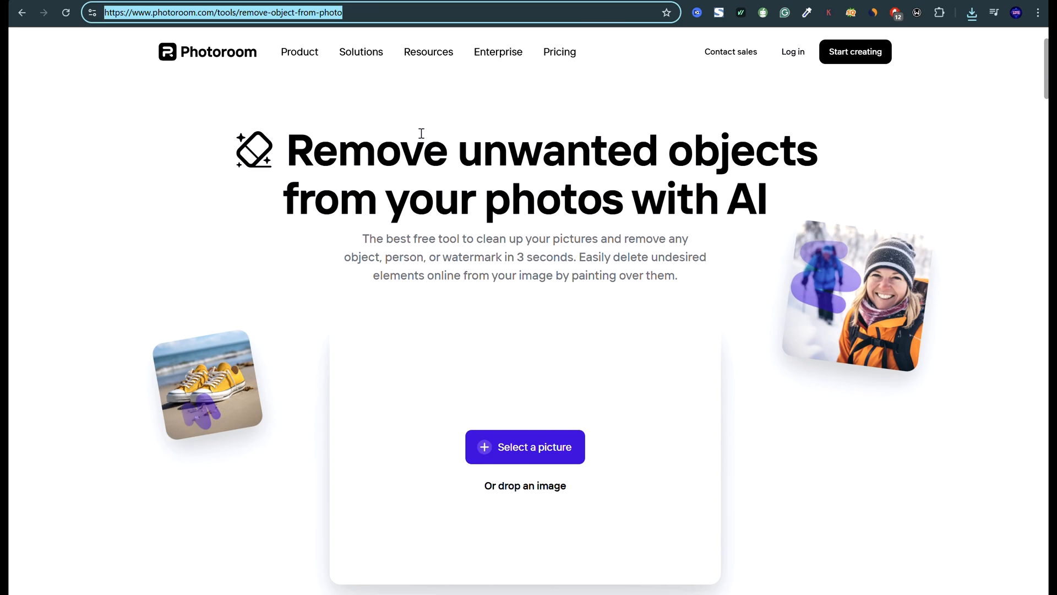
Step: Find Freepik's Free AI Image Upscaler, upscale the sofa image to 2560×1462 and compare before/after
{"action": "left_click", "coordinate": [524, 446]}
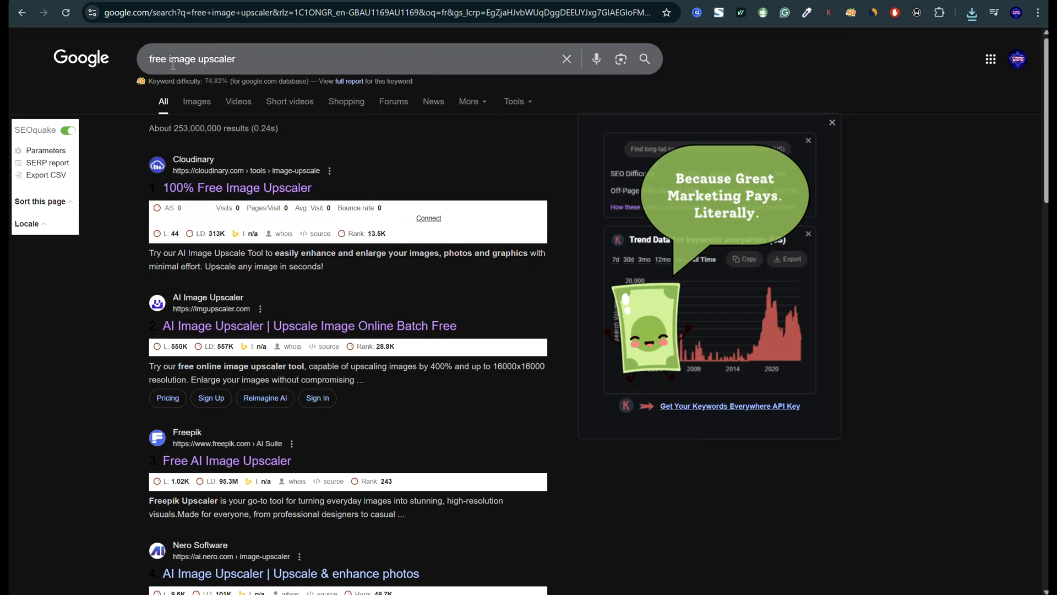
{"action": "mouse_move", "coordinate": [237, 188]}
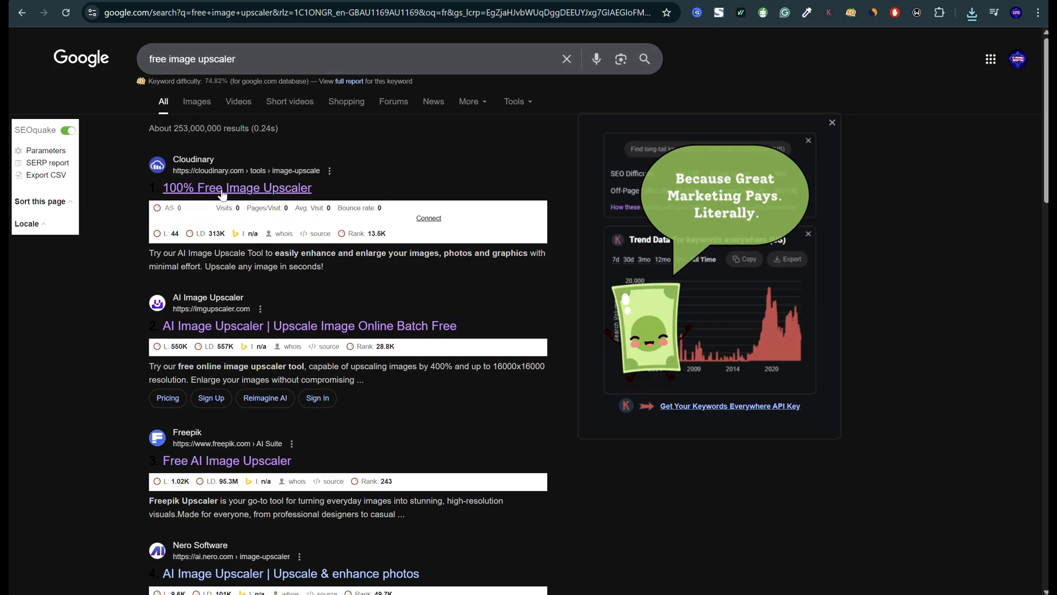
{"action": "mouse_move", "coordinate": [227, 461]}
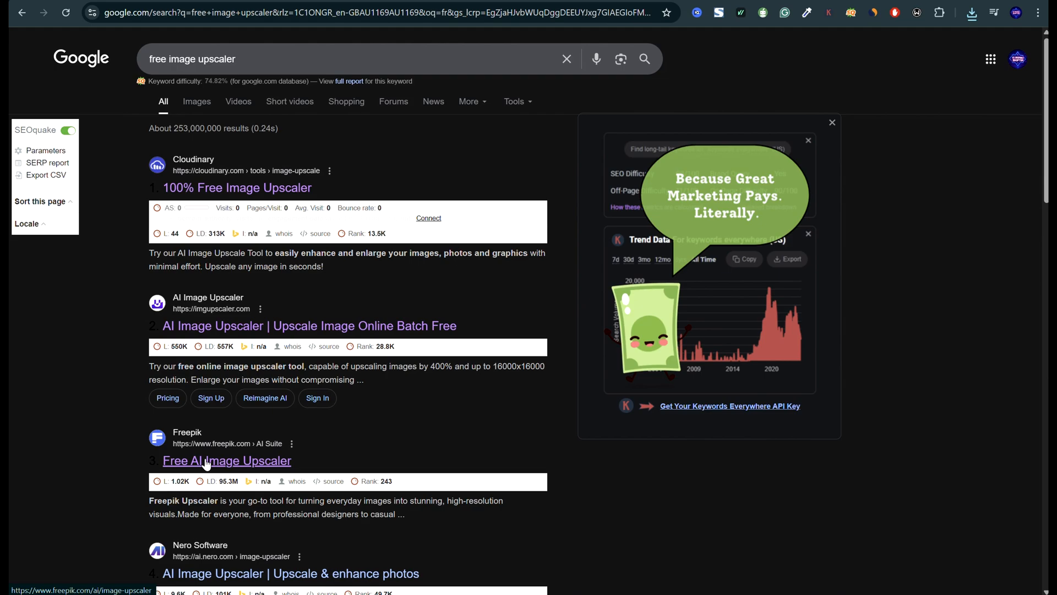
{"action": "left_click", "coordinate": [226, 460]}
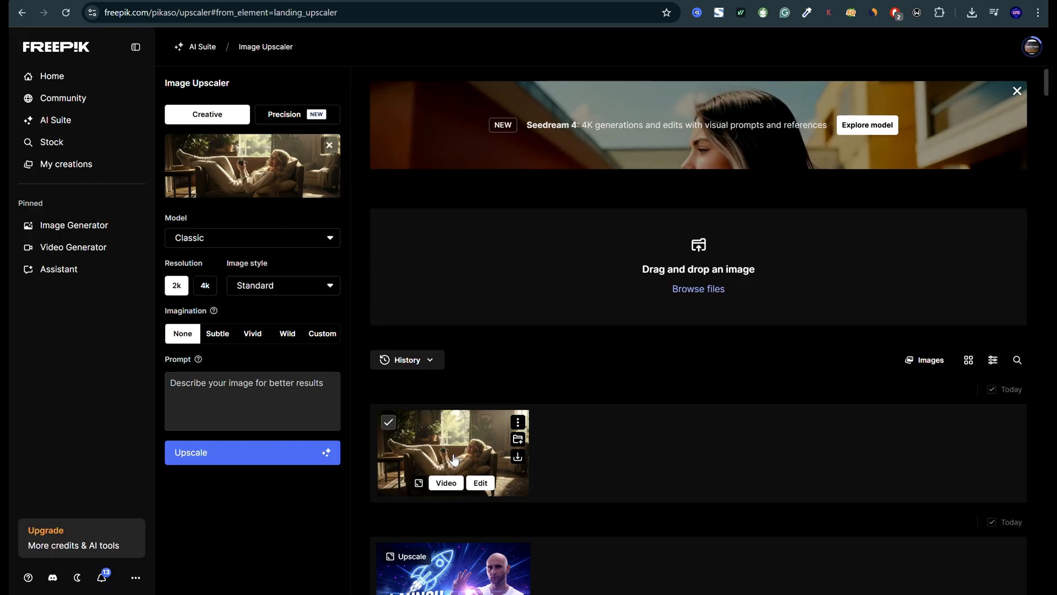
{"action": "left_click", "coordinate": [452, 452]}
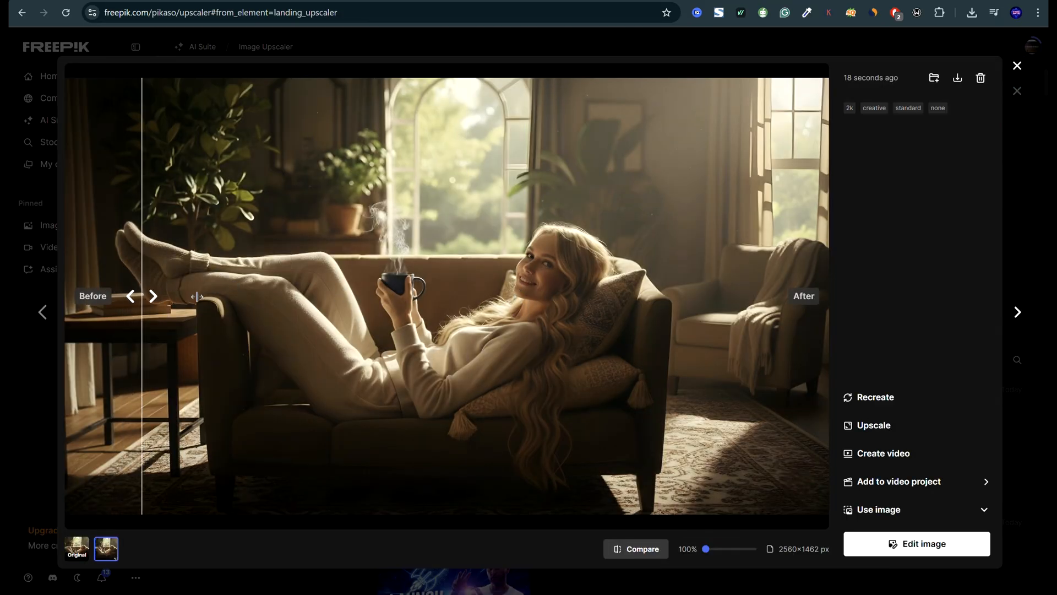